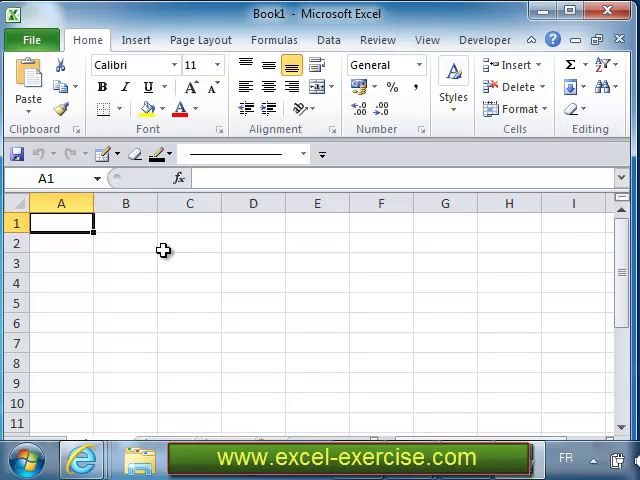
pyautogui.moveTo(112, 152)
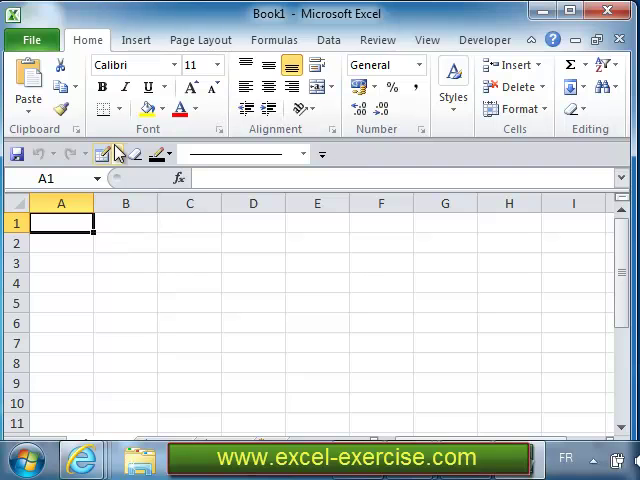
# - Browse the Insert and Page Layout ribbon groups, confirming the Excel interface is in English
pyautogui.click(136, 40)
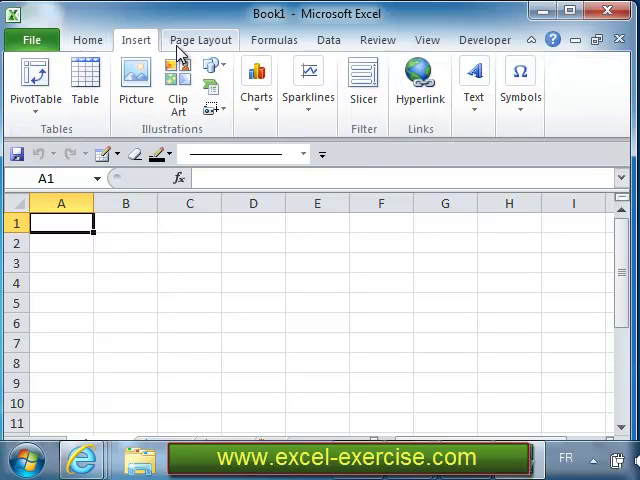
pyautogui.click(272, 40)
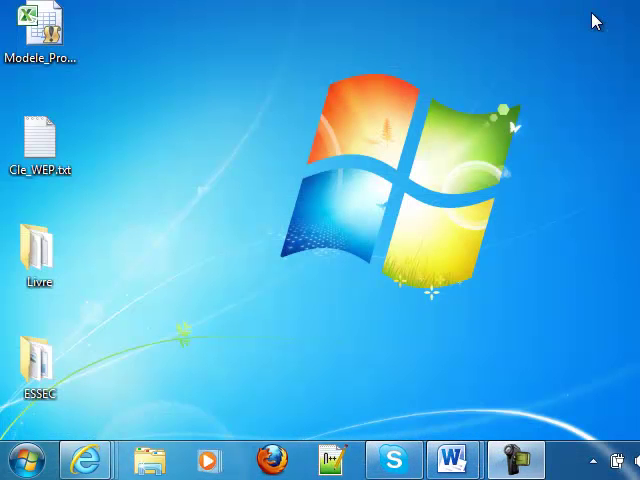
pyautogui.moveTo(332, 220)
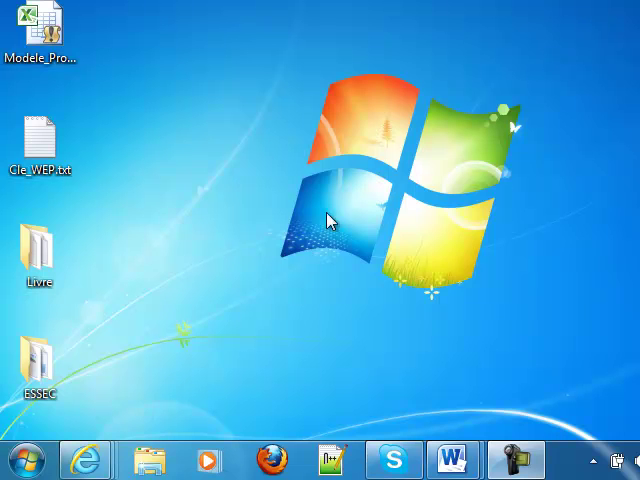
pyautogui.moveTo(24, 460)
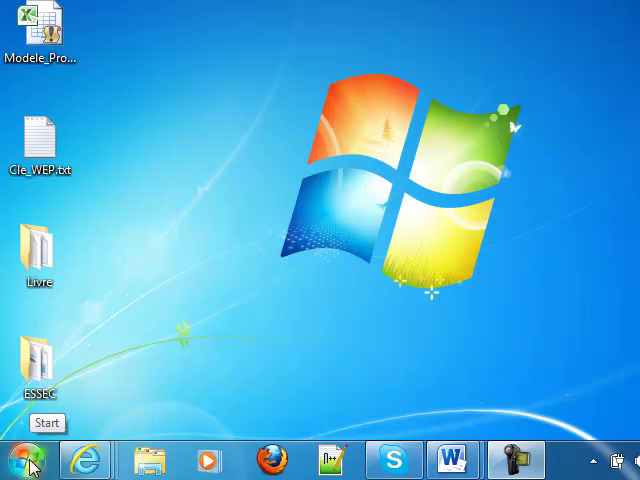
# - Locate the Office 2010 Language Preferences tool under Start > All Programs > Microsoft Office
pyautogui.click(24, 460)
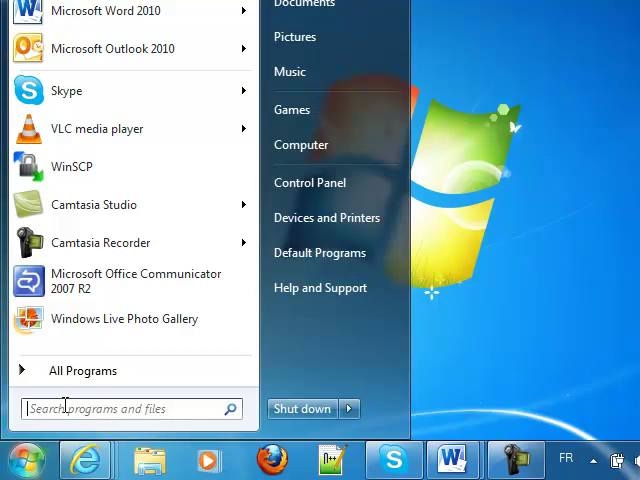
pyautogui.click(82, 370)
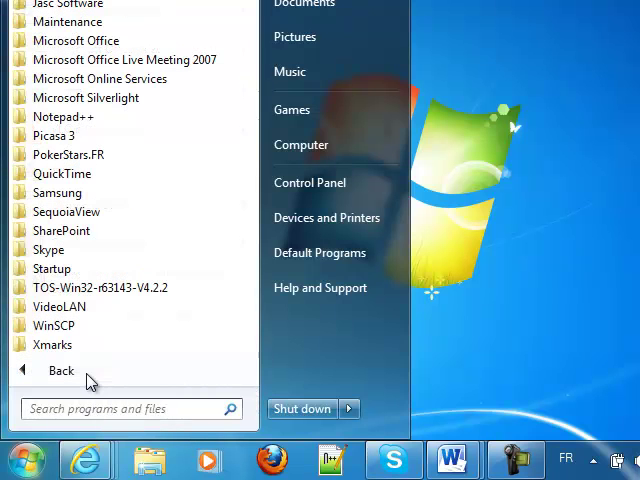
pyautogui.moveTo(84, 96)
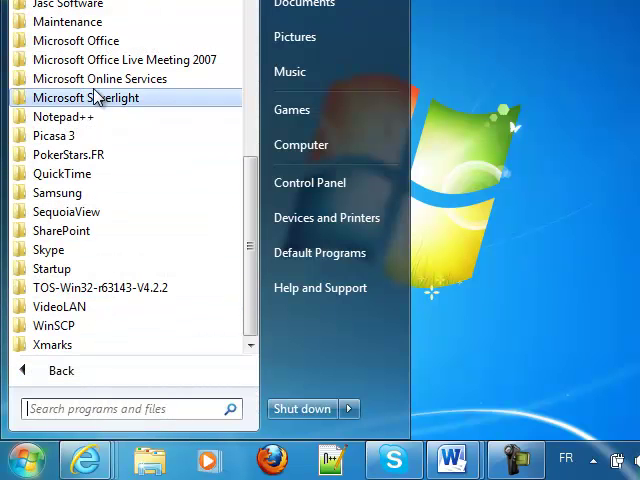
pyautogui.moveTo(76, 40)
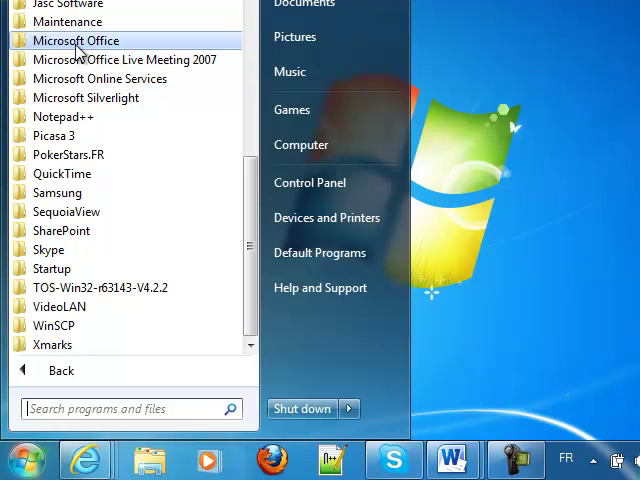
pyautogui.click(76, 40)
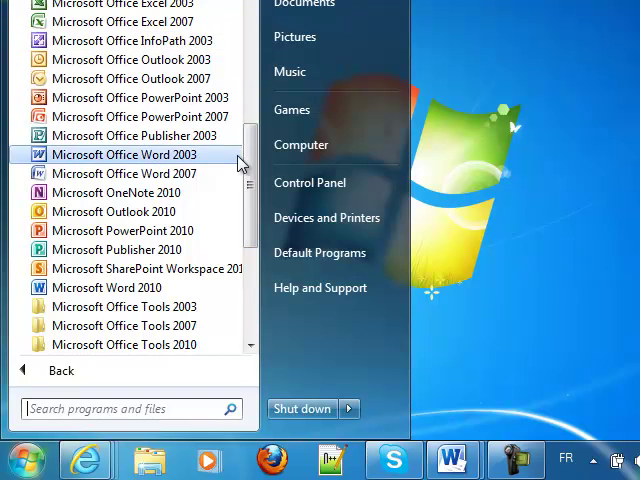
pyautogui.scroll(-3)
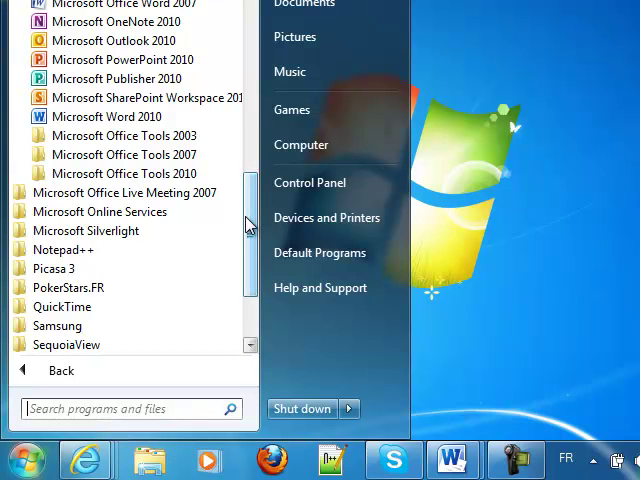
pyautogui.moveTo(108, 172)
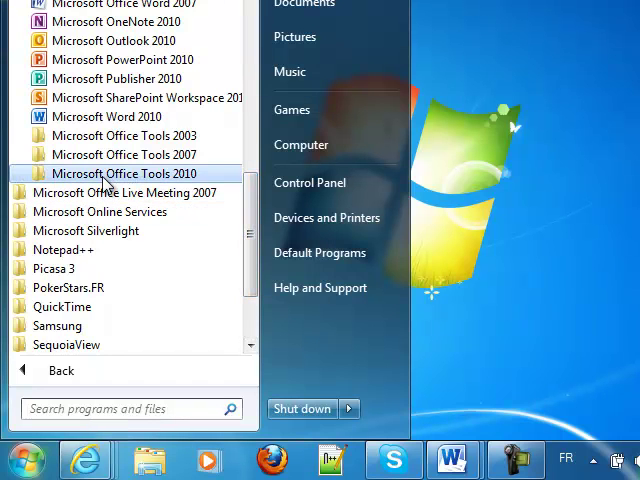
pyautogui.moveTo(50, 180)
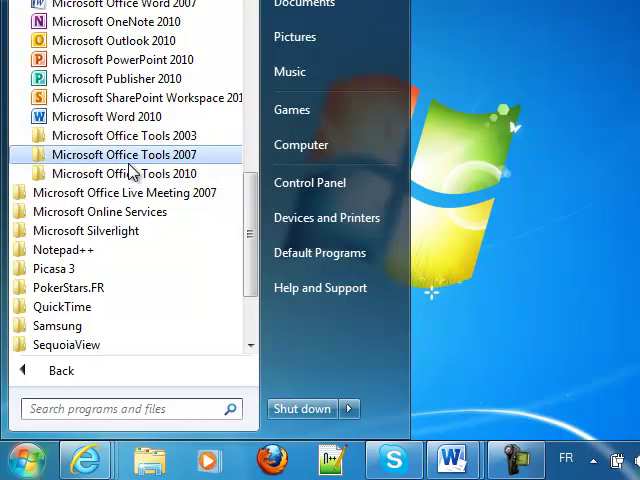
pyautogui.moveTo(120, 172)
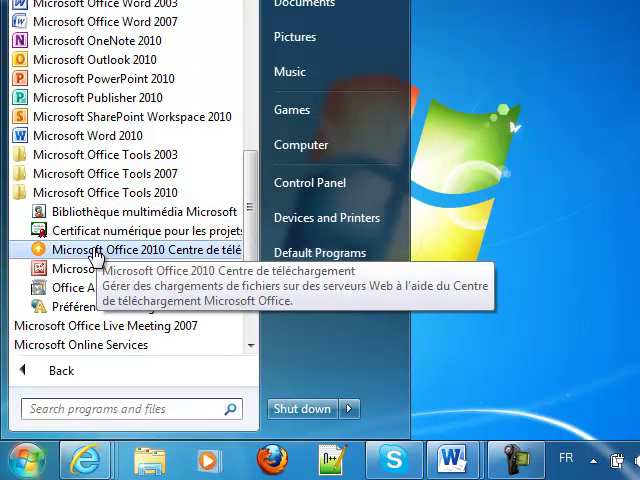
pyautogui.moveTo(44, 308)
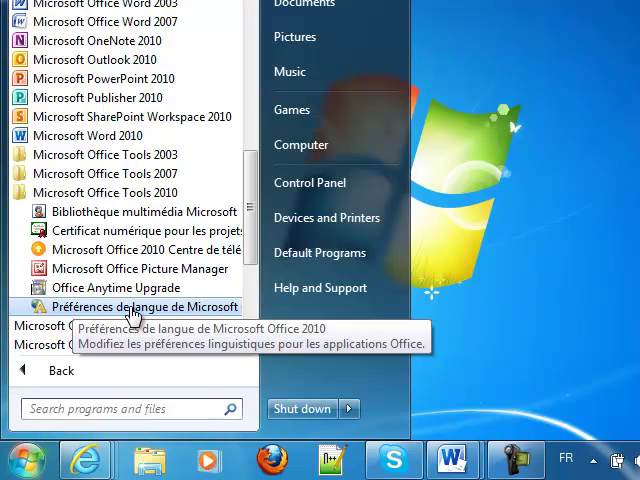
# - Move French to the top of the display languages and choose French as the help language
pyautogui.click(136, 308)
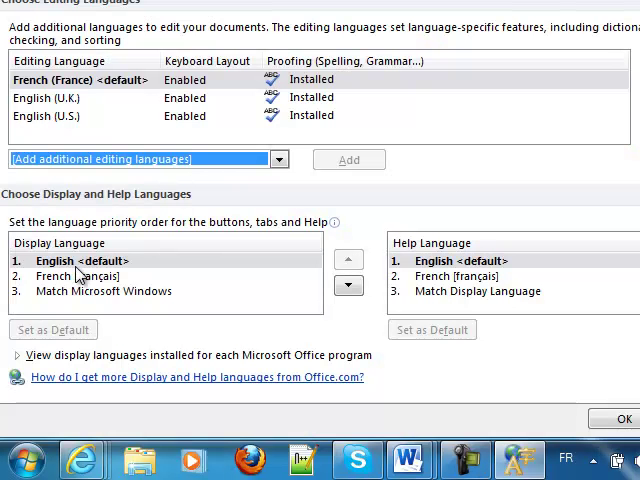
pyautogui.moveTo(424, 272)
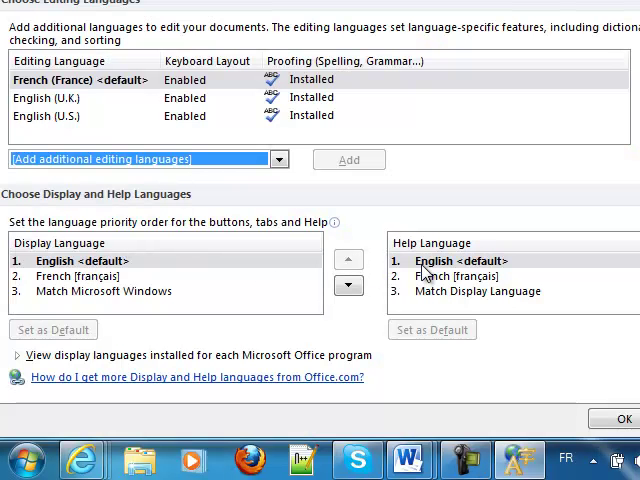
pyautogui.moveTo(76, 284)
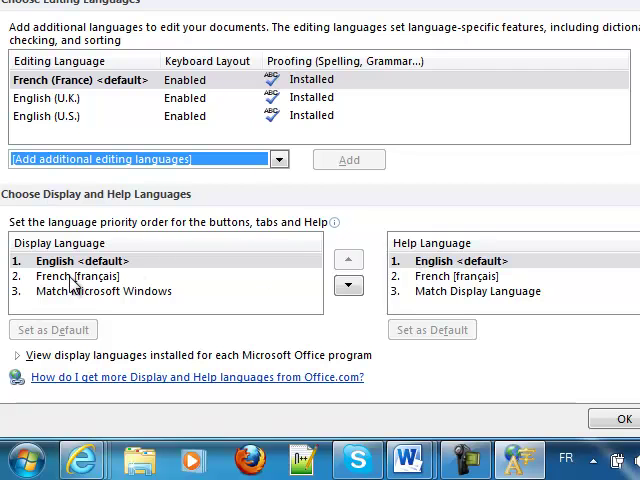
pyautogui.click(76, 276)
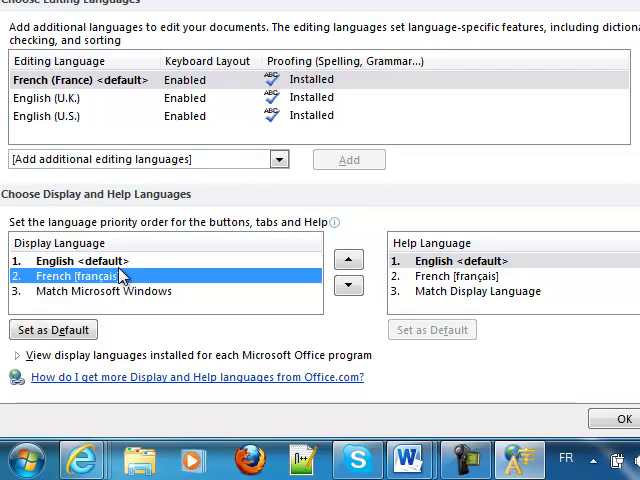
pyautogui.moveTo(348, 260)
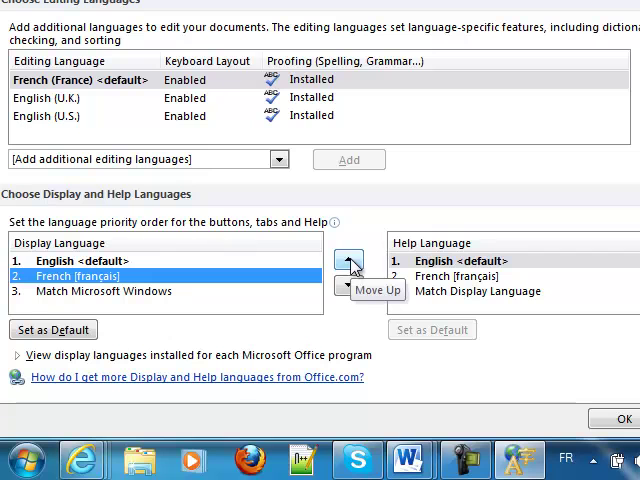
pyautogui.click(348, 260)
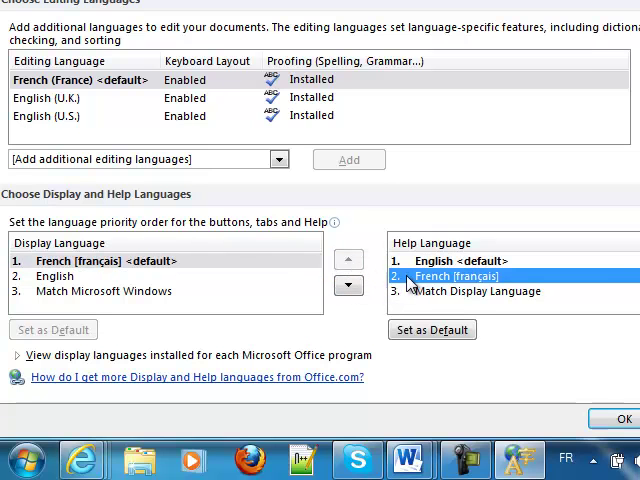
pyautogui.click(432, 328)
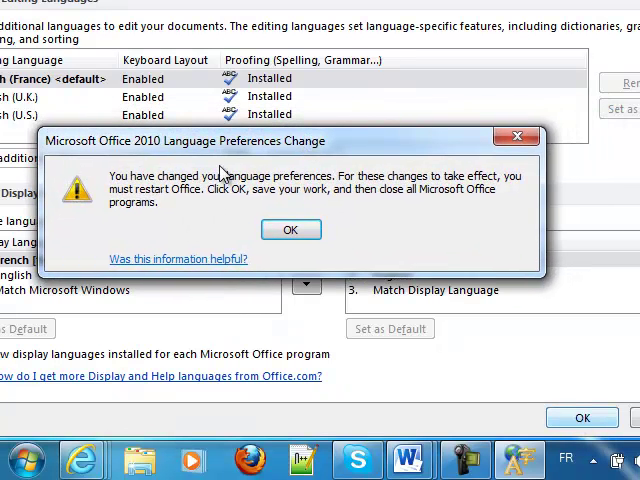
pyautogui.moveTo(224, 204)
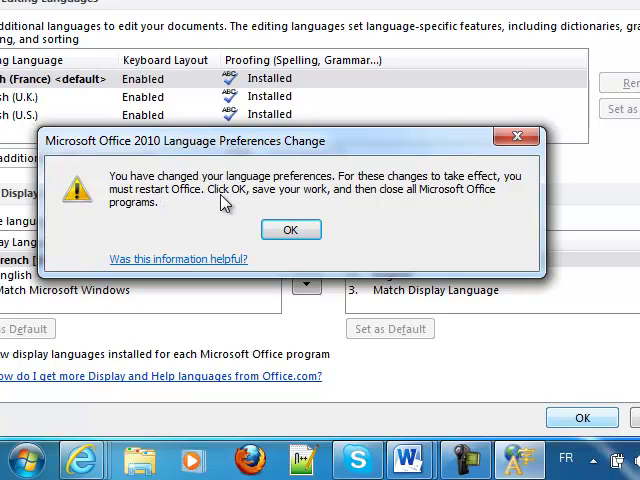
pyautogui.moveTo(168, 204)
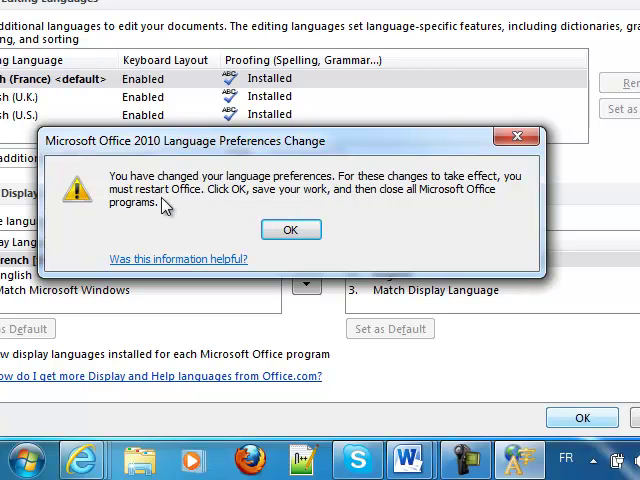
pyautogui.moveTo(292, 230)
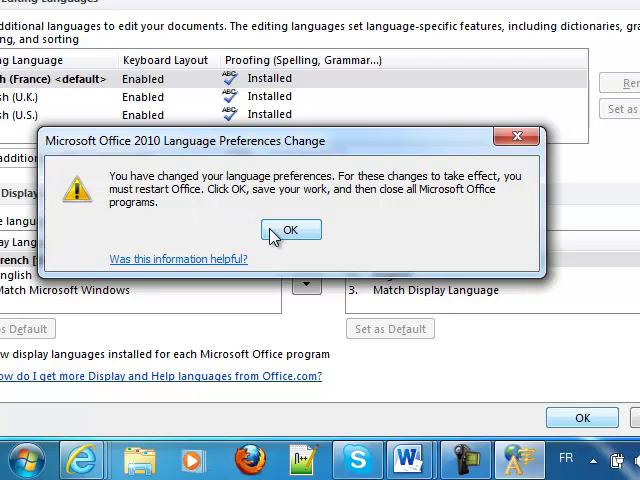
# - Acknowledge the restart notice, closing Language Preferences back to the desktop
pyautogui.click(292, 228)
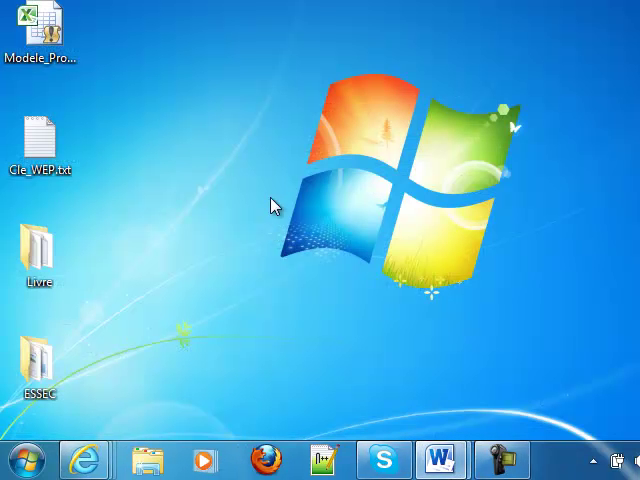
pyautogui.moveTo(30, 460)
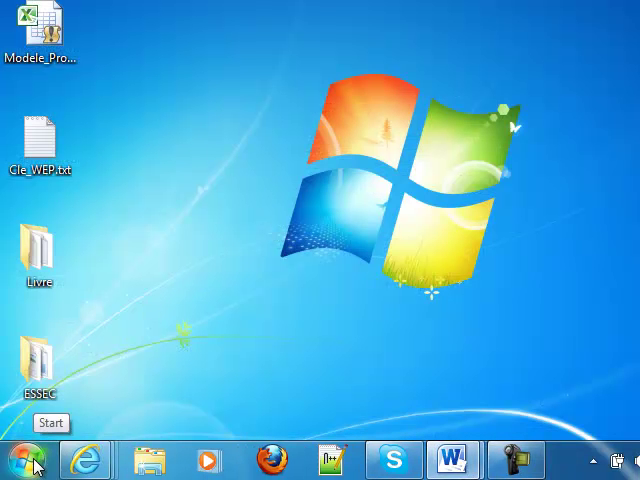
# - Relaunch Microsoft Excel 2010 from the Start menu so it opens with French menus
pyautogui.click(28, 460)
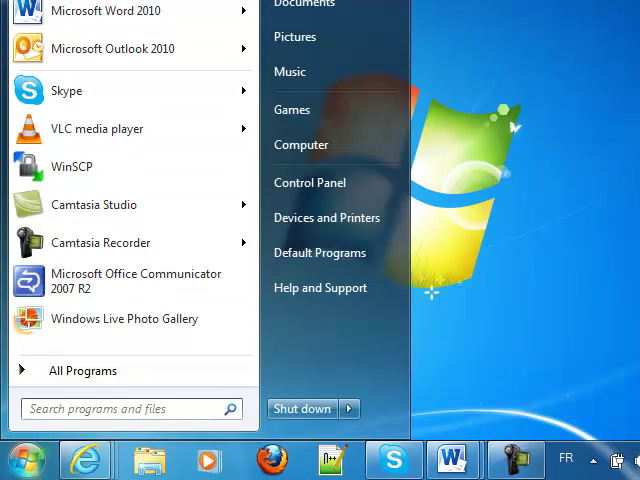
pyautogui.click(516, 460)
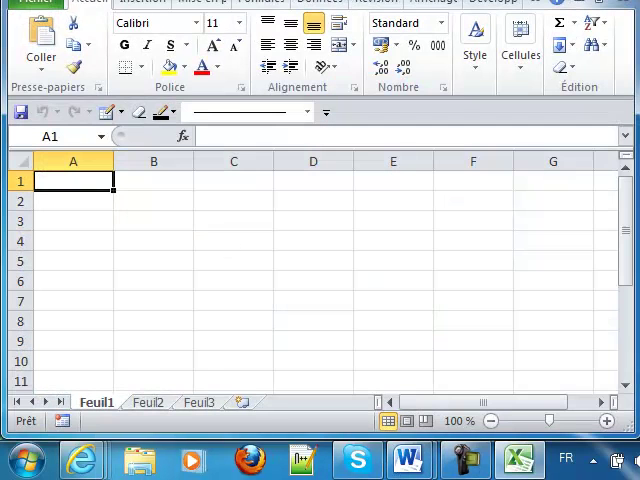